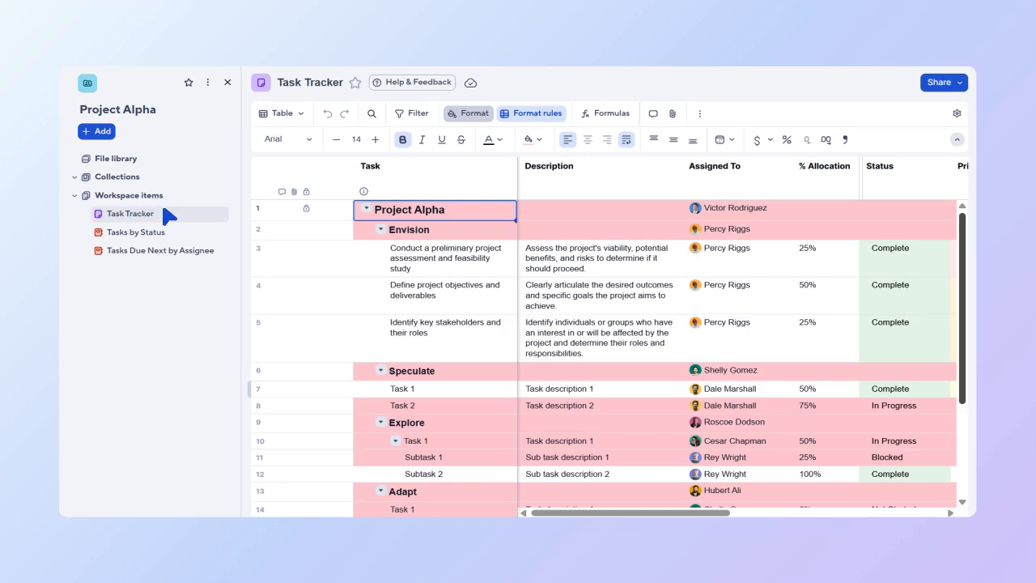
Open the Tasks Due Next by Assignee report from the workspace sidebar
{"action": "left_click", "coordinate": [136, 232]}
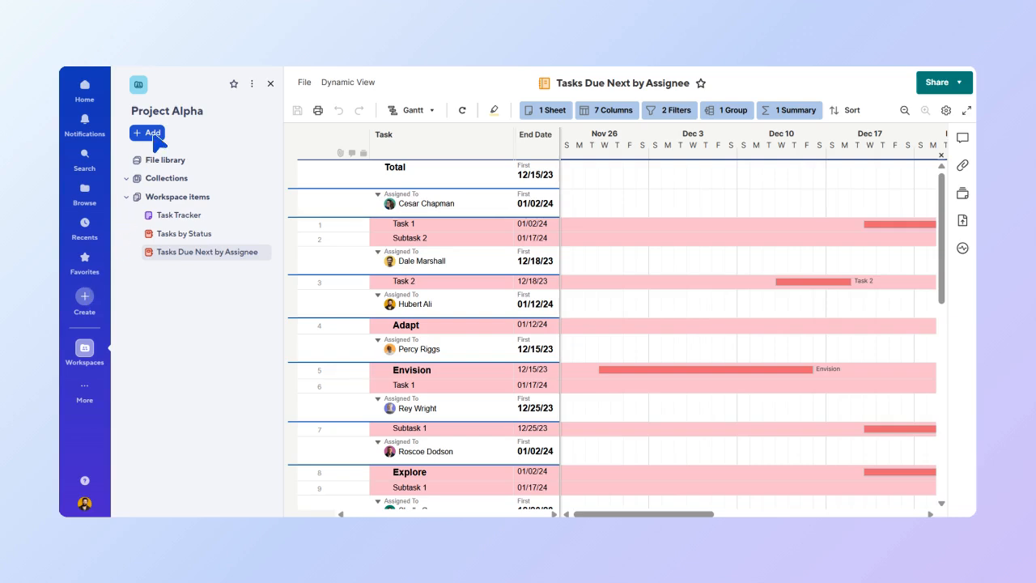
Add a new dashboard to the workspace named 'Project Alpha Dashboard'
{"action": "left_click", "coordinate": [145, 132]}
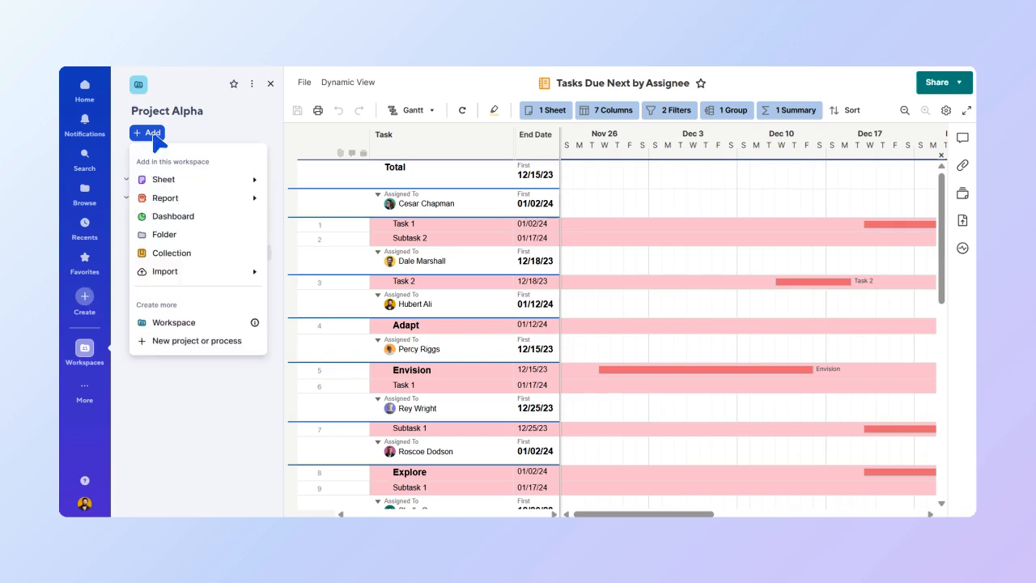
{"action": "mouse_move", "coordinate": [202, 220]}
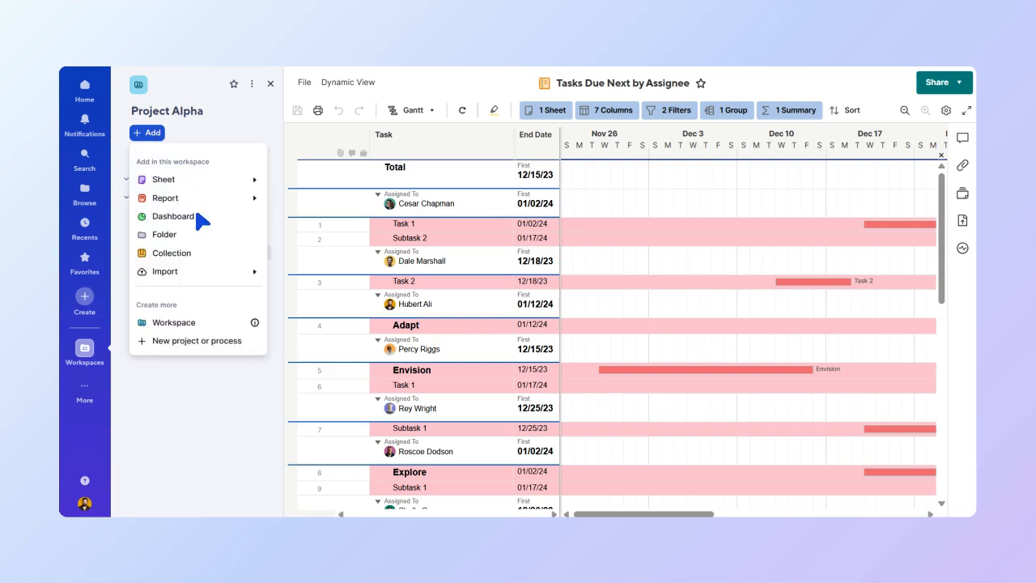
{"action": "left_click", "coordinate": [172, 217]}
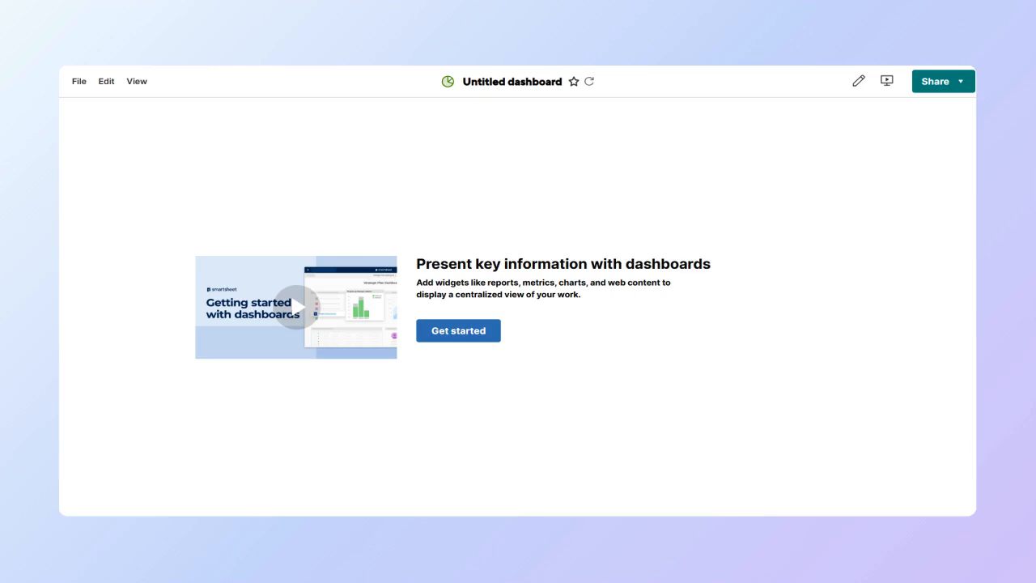
{"action": "type", "text": "Project Alpha Dashboard"}
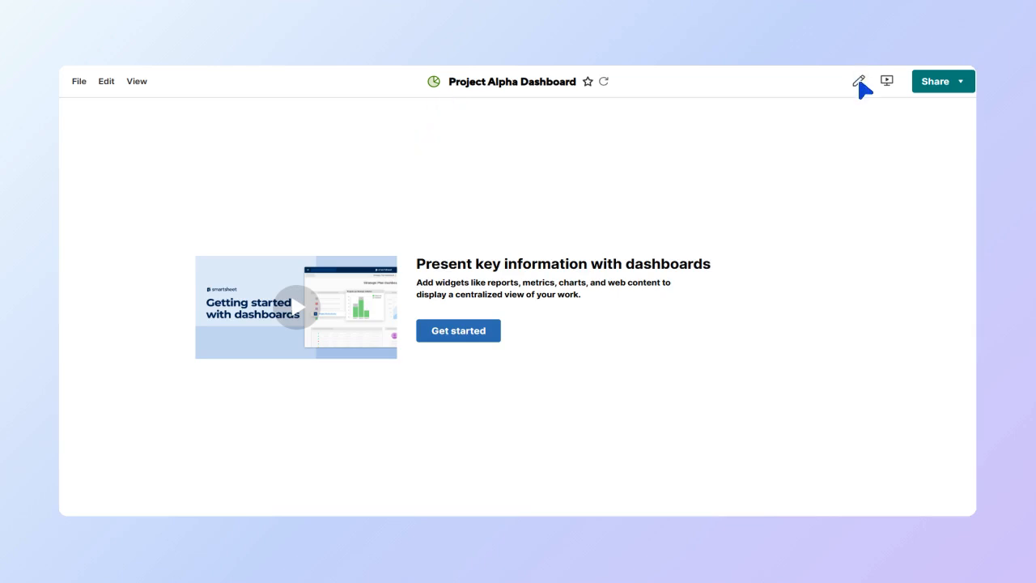
Switch the dashboard to edit mode and show the Add Widget catalog
{"action": "left_click", "coordinate": [858, 81]}
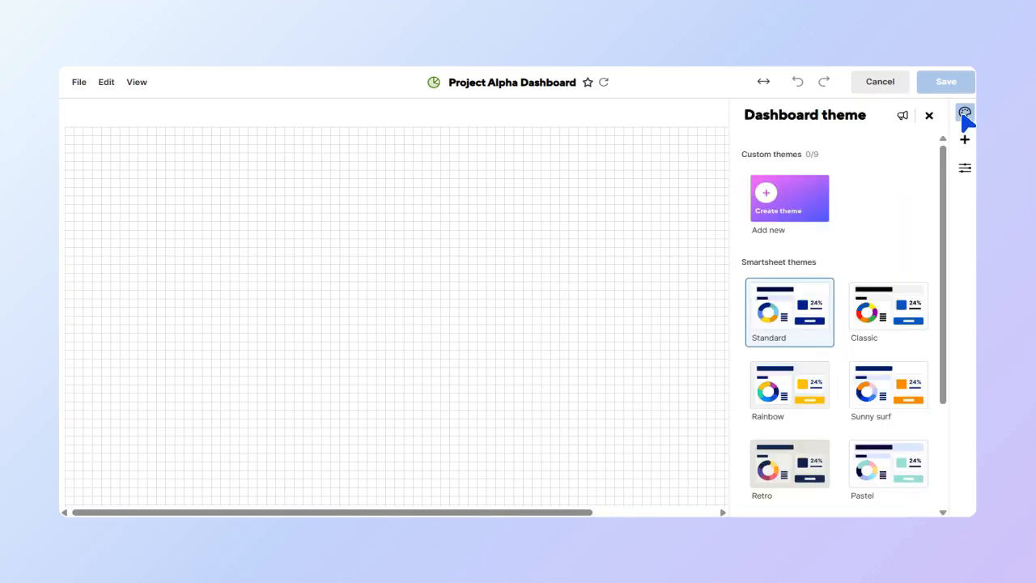
{"action": "left_click", "coordinate": [965, 140]}
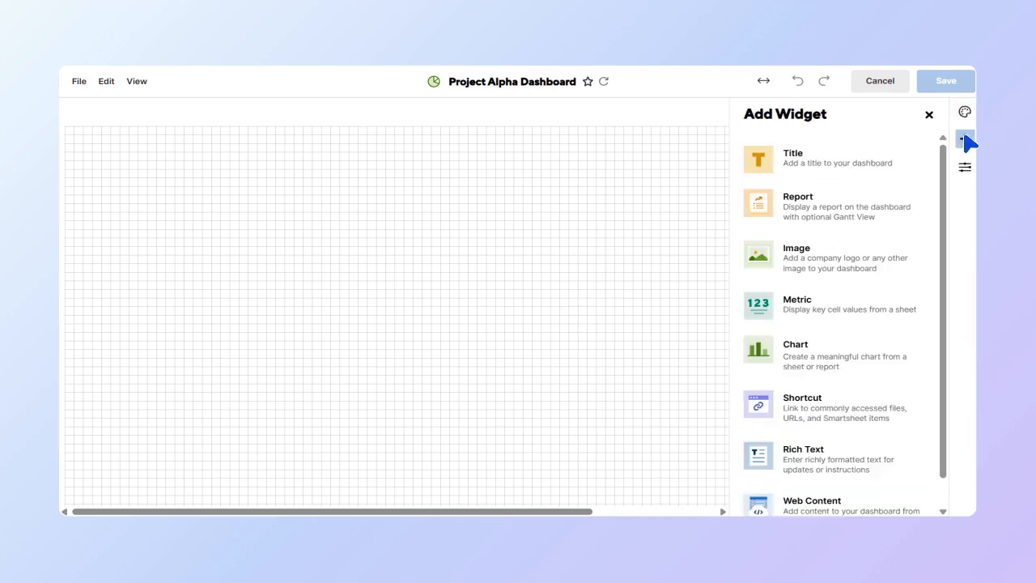
{"action": "left_click", "coordinate": [965, 166]}
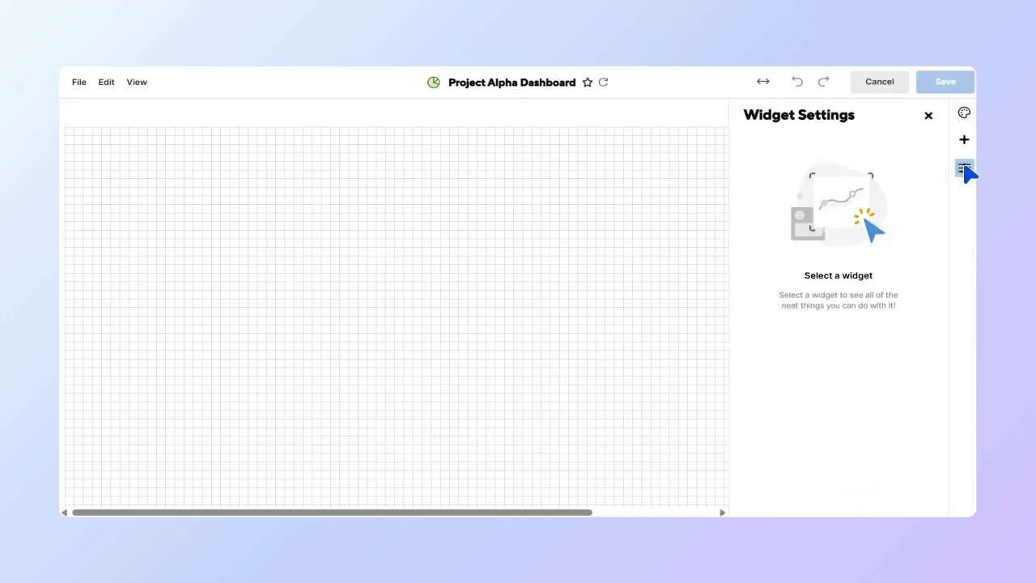
{"action": "left_click", "coordinate": [965, 139]}
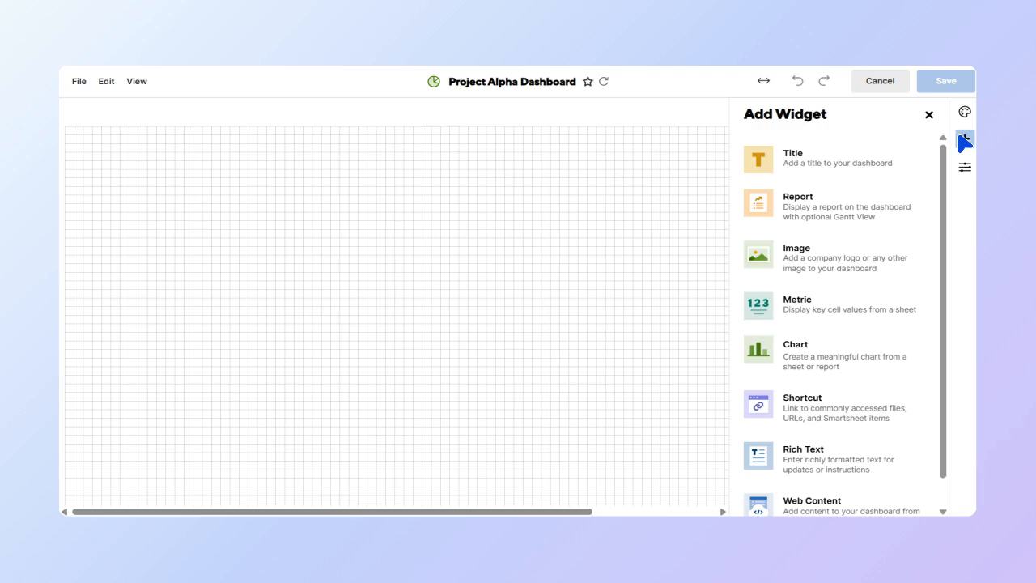
{"action": "mouse_move", "coordinate": [818, 204]}
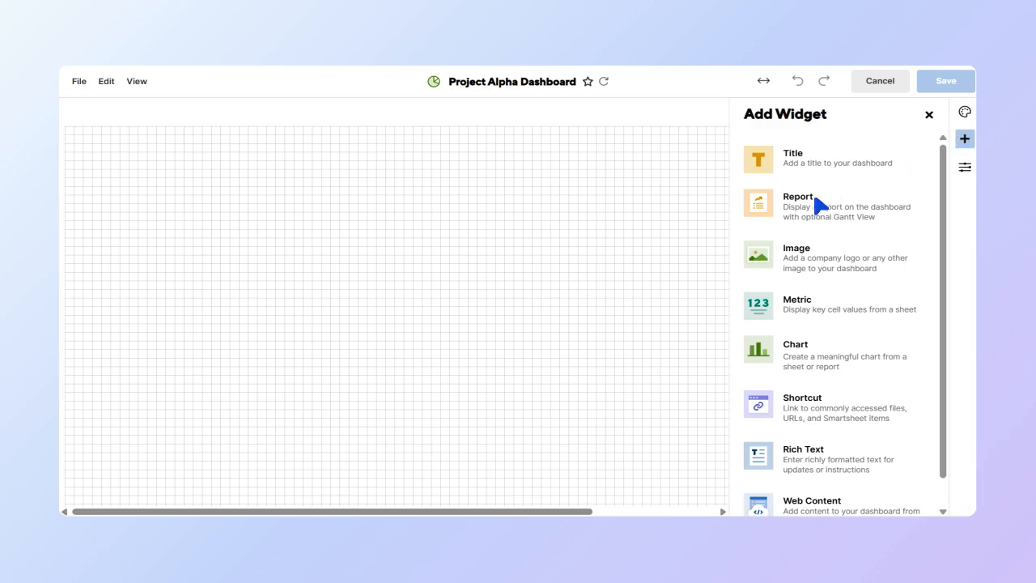
Add a report widget displaying the Tasks by Status report
{"action": "left_click", "coordinate": [826, 206]}
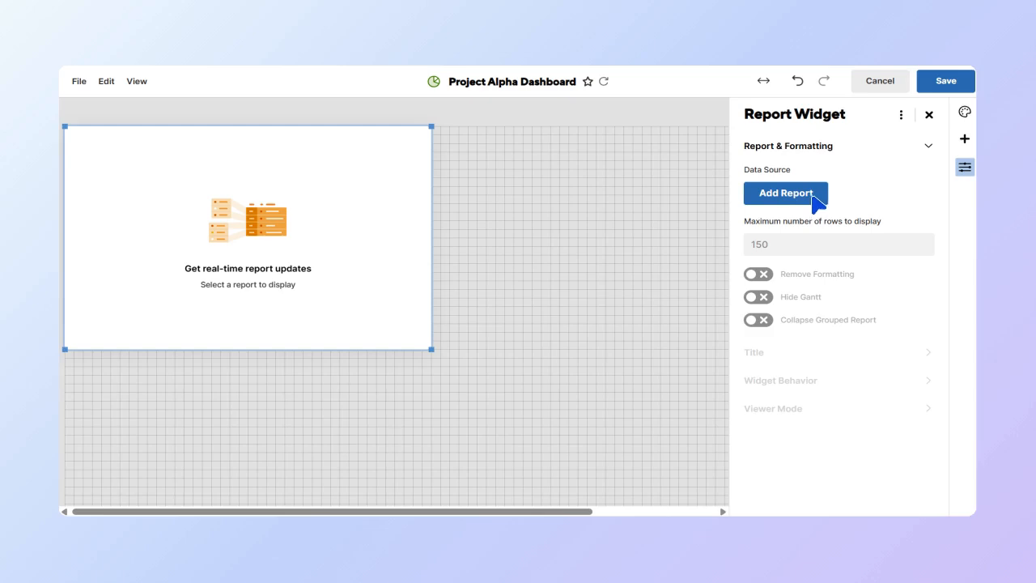
{"action": "left_click", "coordinate": [786, 193]}
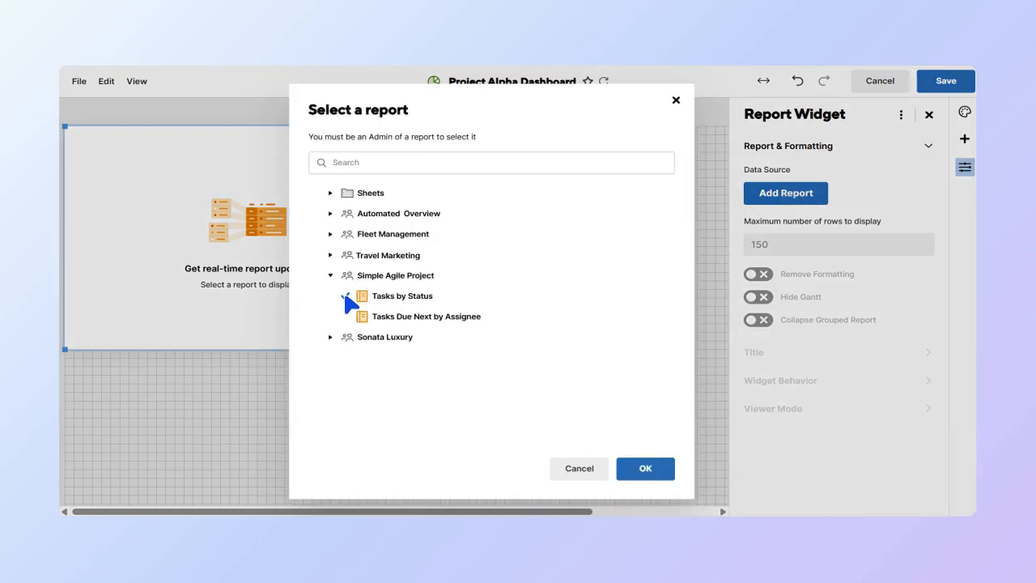
{"action": "left_click", "coordinate": [644, 468]}
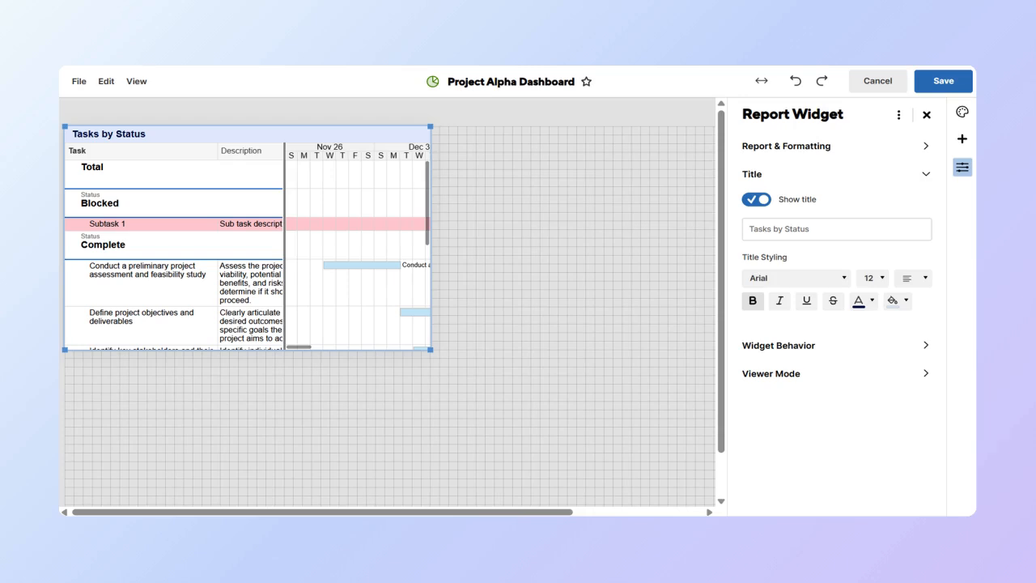
{"action": "mouse_move", "coordinate": [767, 178]}
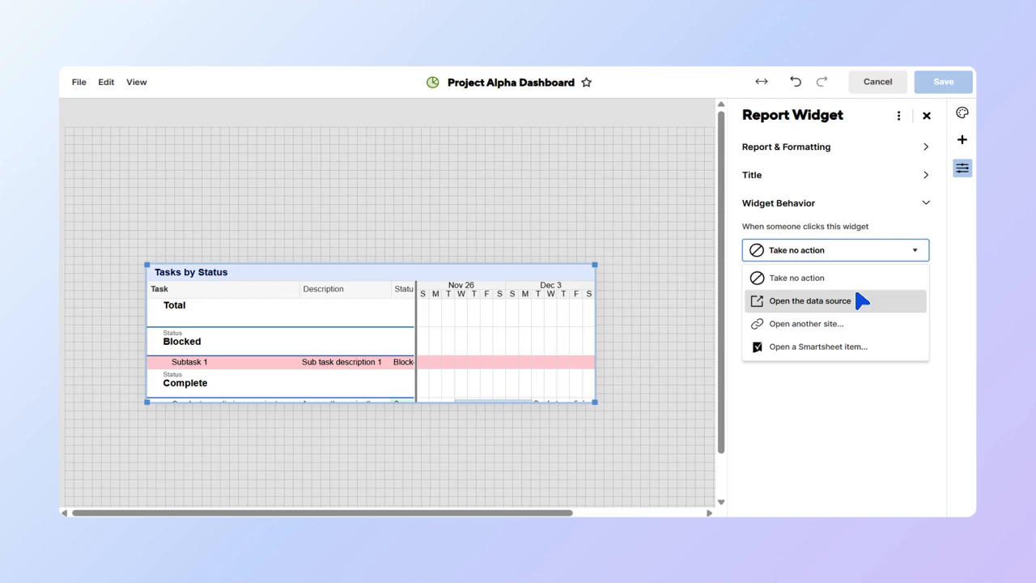
{"action": "mouse_move", "coordinate": [850, 332]}
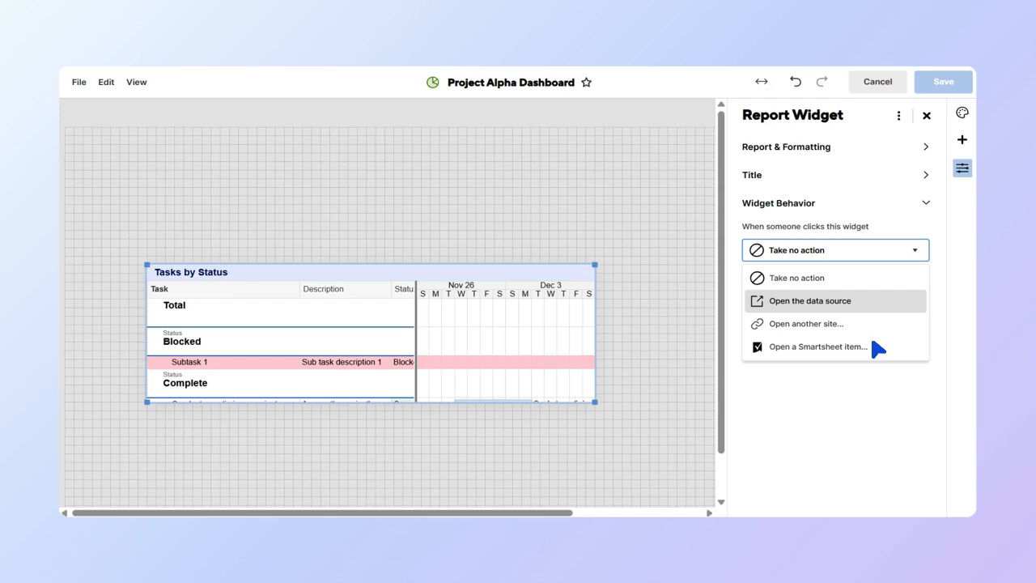
Set the Tasks by Status widget's Viewer Mode to Last widget editor
{"action": "left_click", "coordinate": [809, 300]}
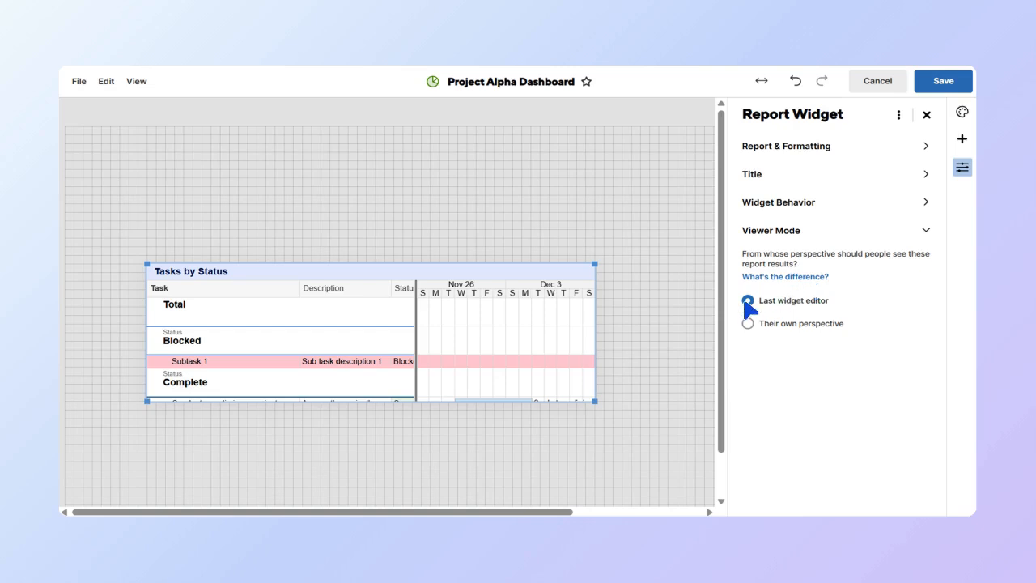
{"action": "left_click", "coordinate": [962, 140]}
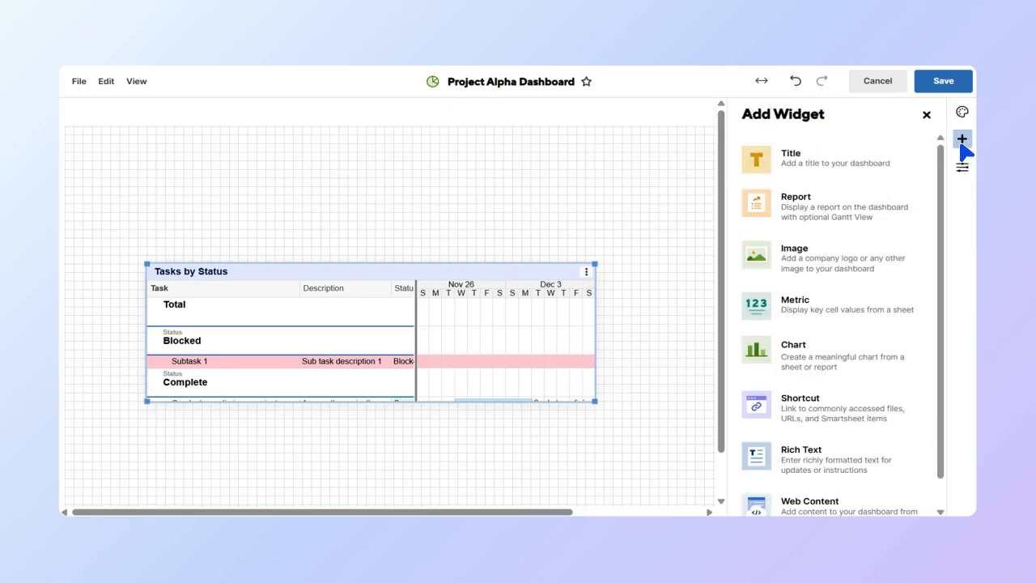
Add a metric widget from Task Tracker's Task column, then a Shortcut widget
{"action": "left_click", "coordinate": [795, 306]}
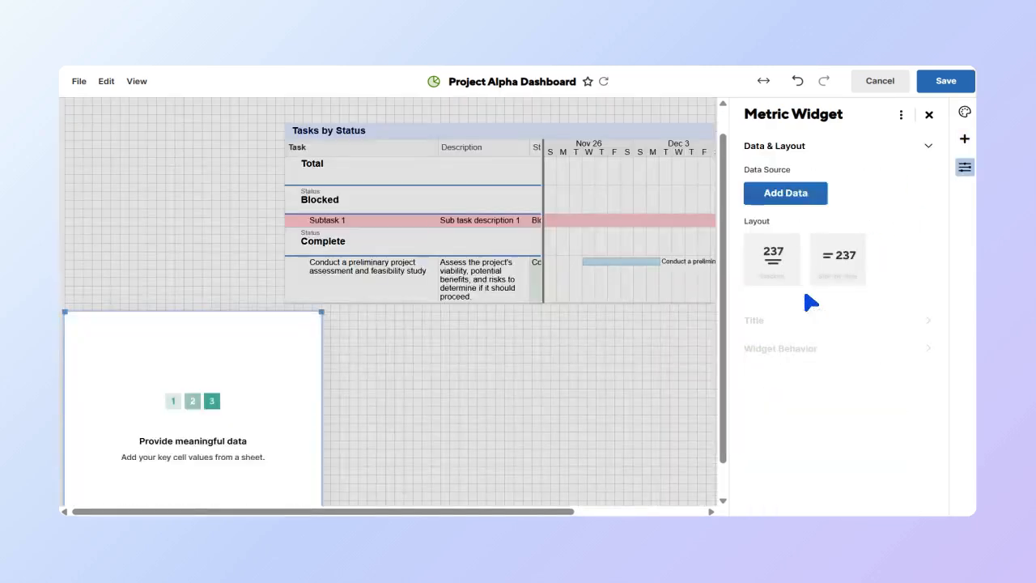
{"action": "left_click", "coordinate": [784, 192]}
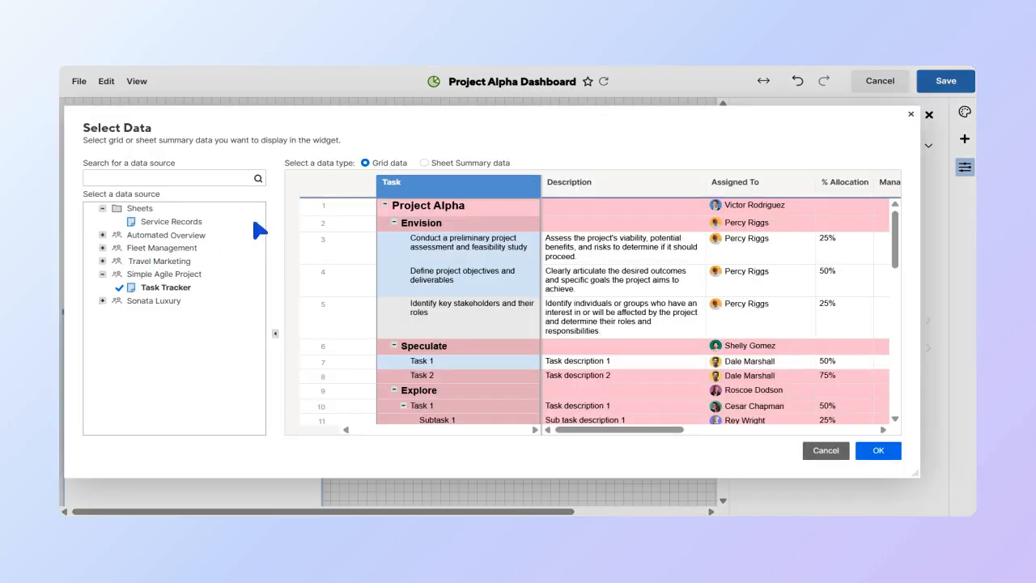
{"action": "mouse_move", "coordinate": [411, 186]}
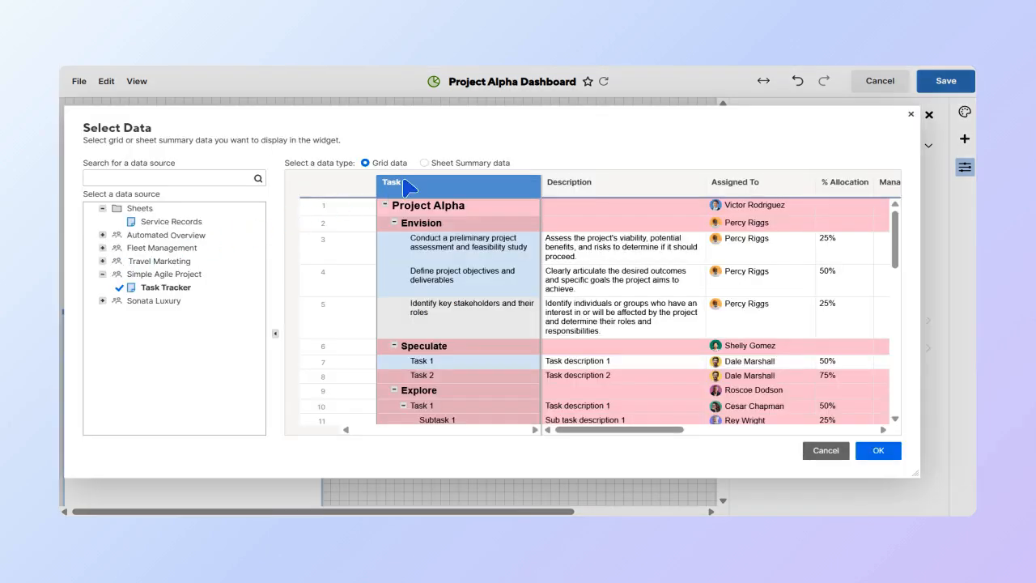
{"action": "mouse_move", "coordinate": [462, 424]}
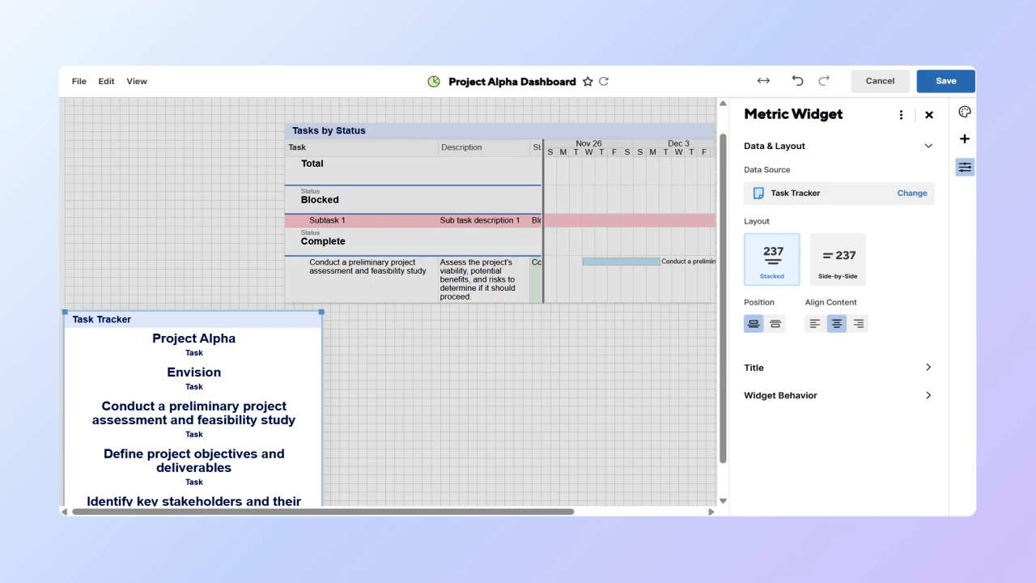
{"action": "mouse_move", "coordinate": [855, 219]}
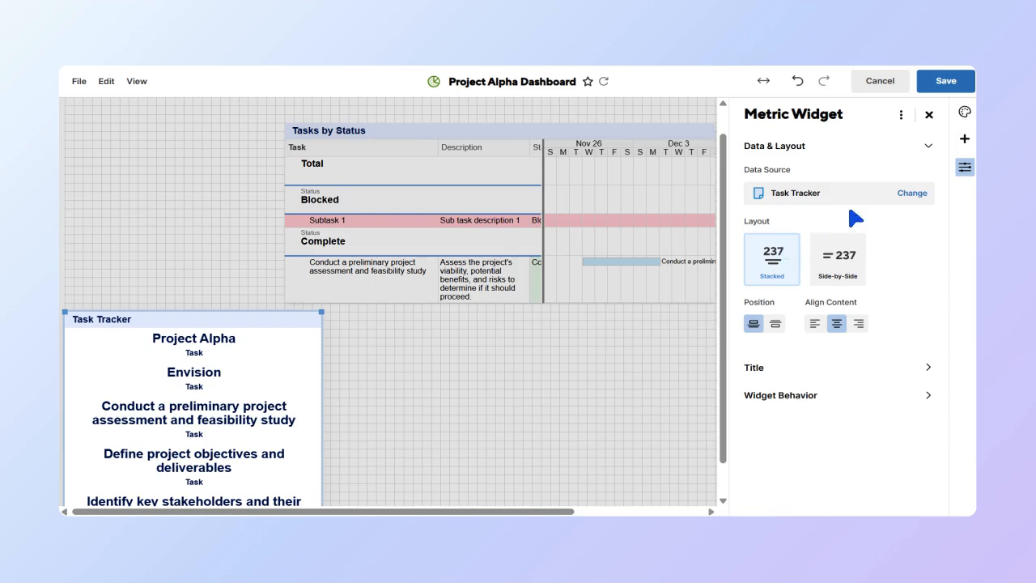
{"action": "left_click", "coordinate": [965, 139]}
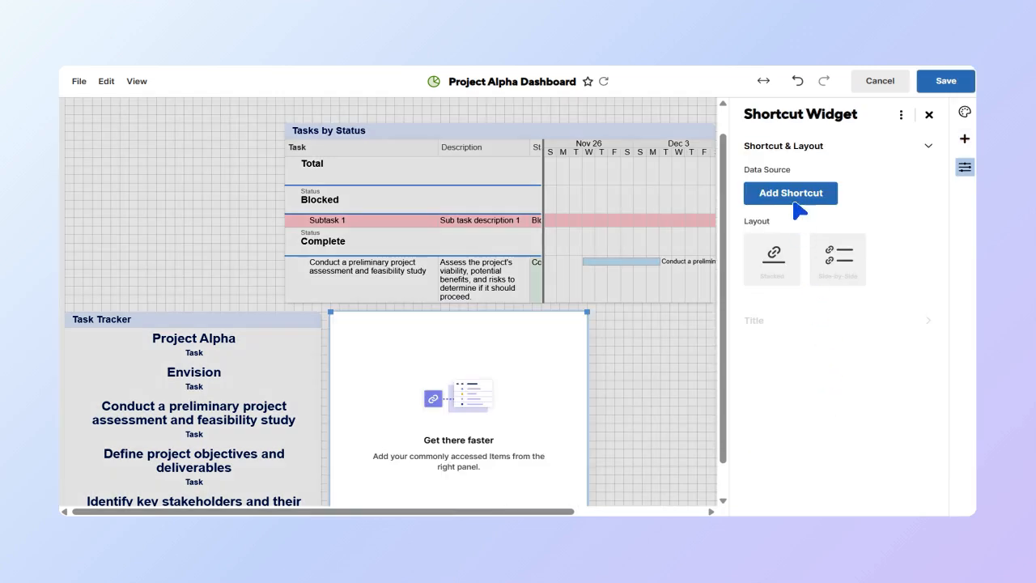
Link the shortcut widget to the Task Tracker item and save the dashboard
{"action": "left_click", "coordinate": [790, 192]}
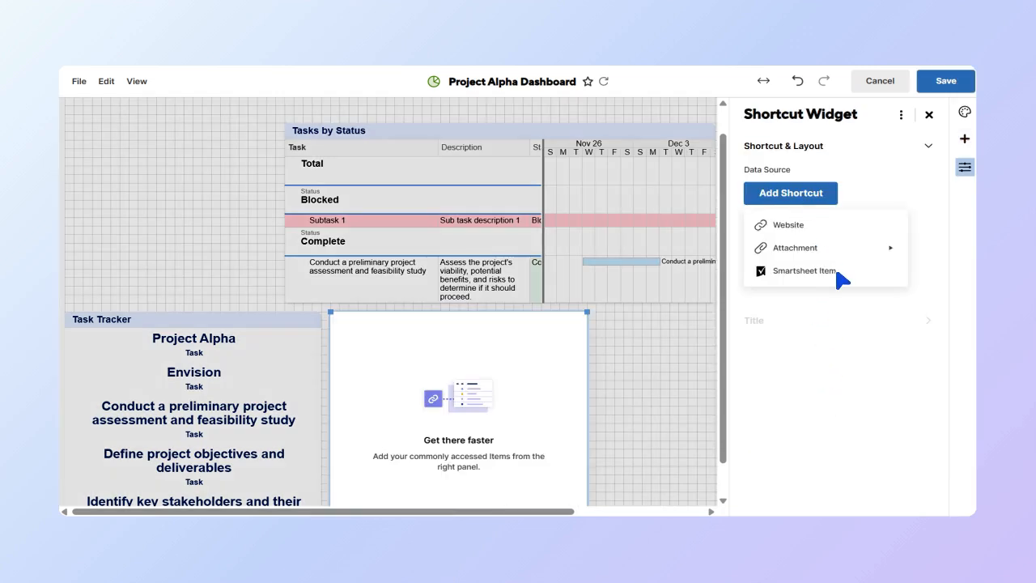
{"action": "left_click", "coordinate": [803, 270]}
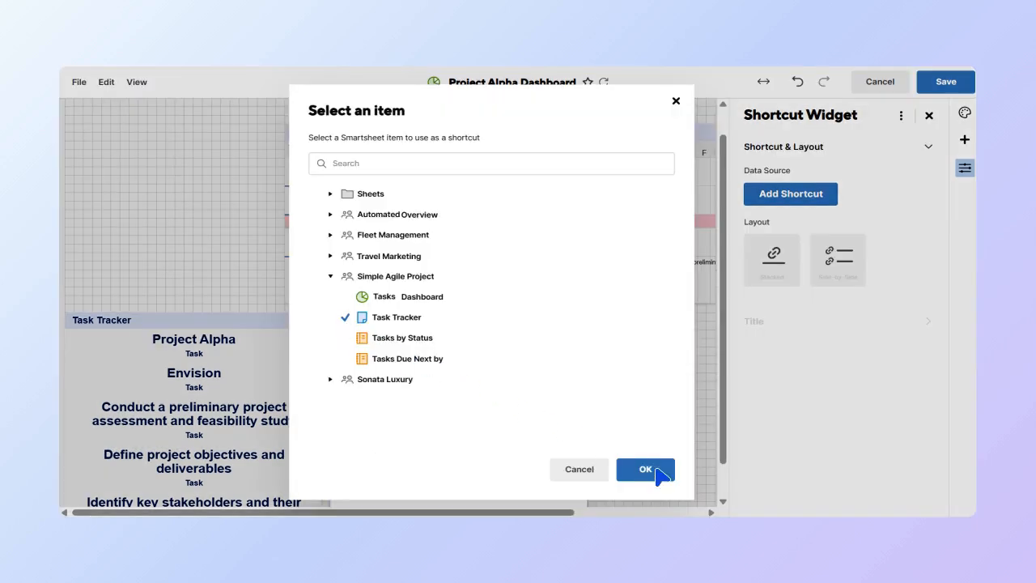
{"action": "left_click", "coordinate": [644, 470]}
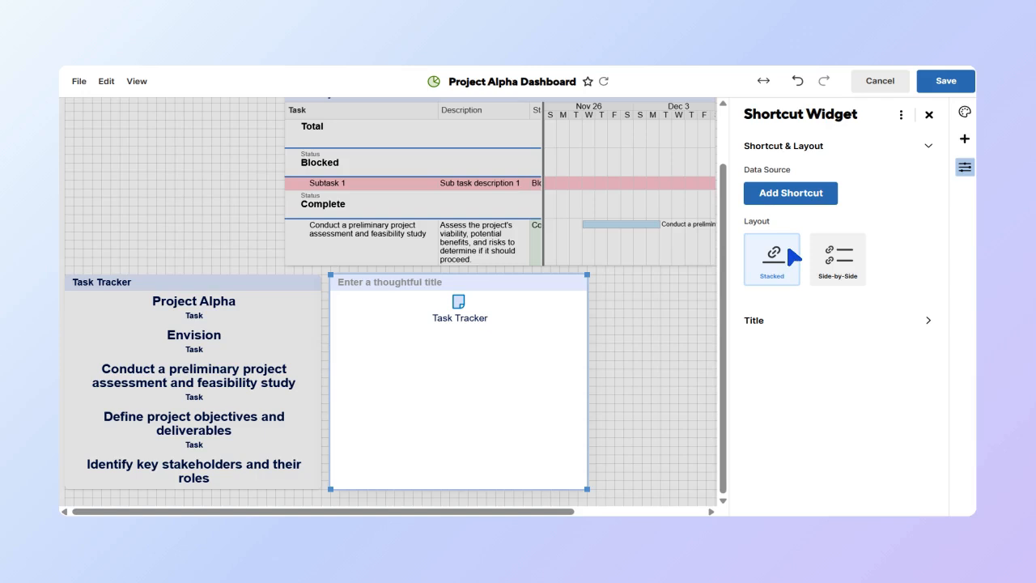
{"action": "mouse_move", "coordinate": [965, 84]}
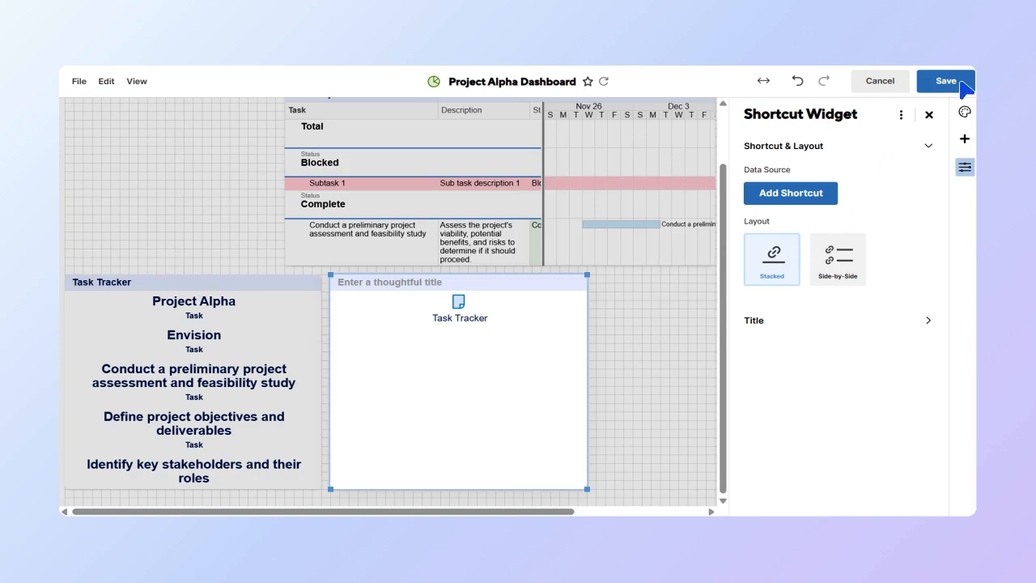
{"action": "left_click", "coordinate": [945, 81]}
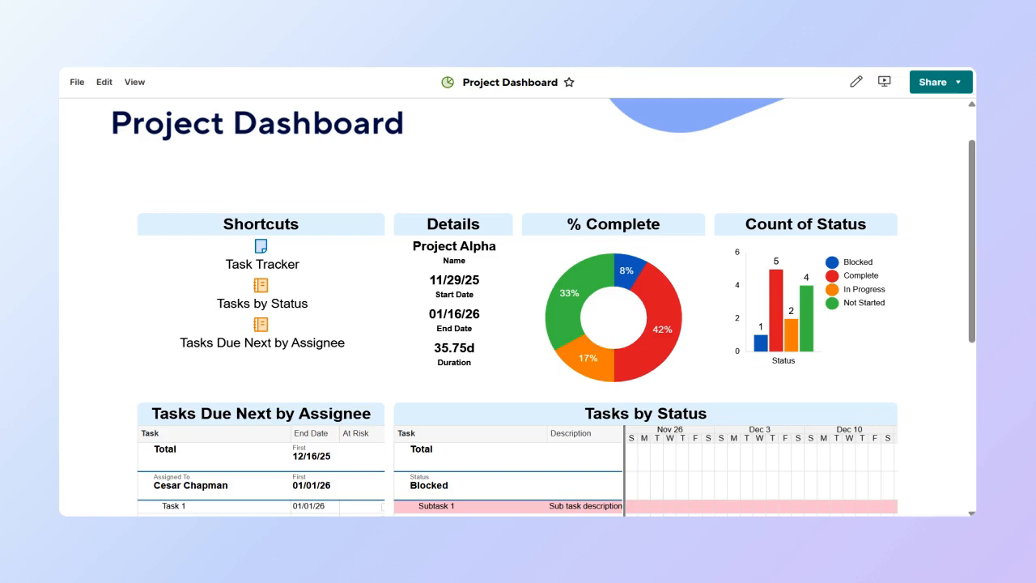
Bring up the File menu's Publish options for the finished Project Dashboard
{"action": "left_click", "coordinate": [134, 81]}
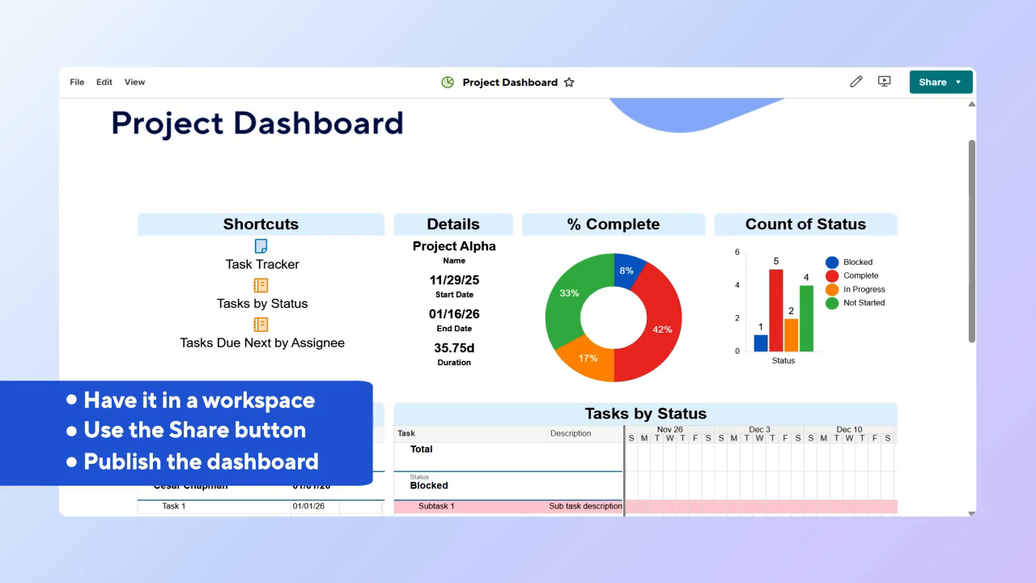
{"action": "left_click", "coordinate": [933, 81]}
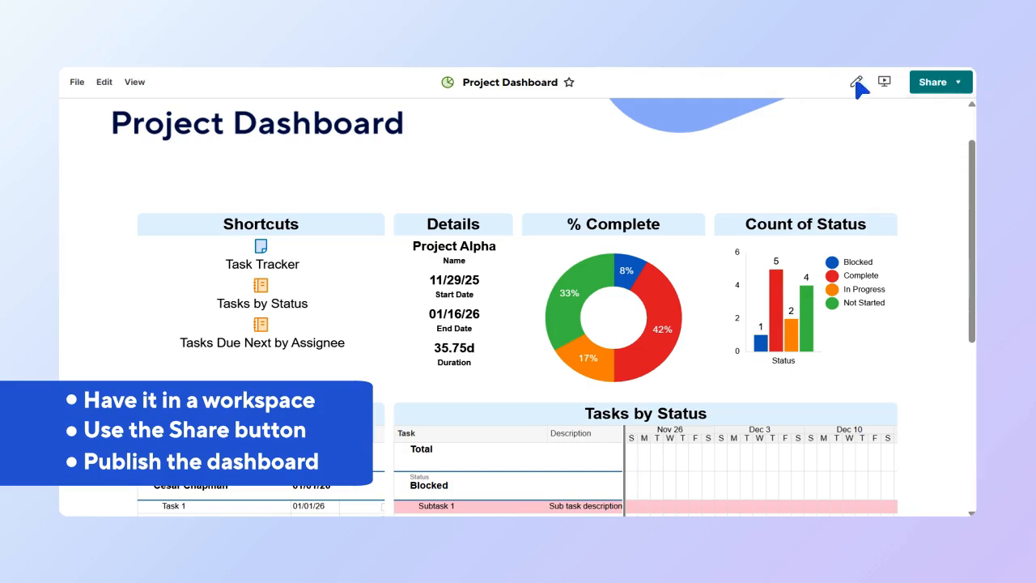
{"action": "left_click", "coordinate": [76, 81]}
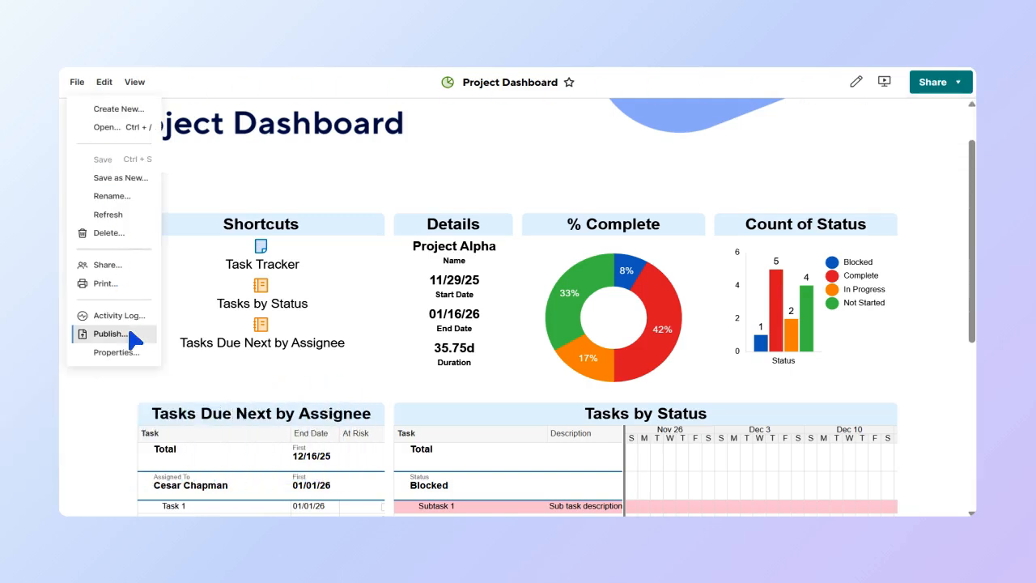